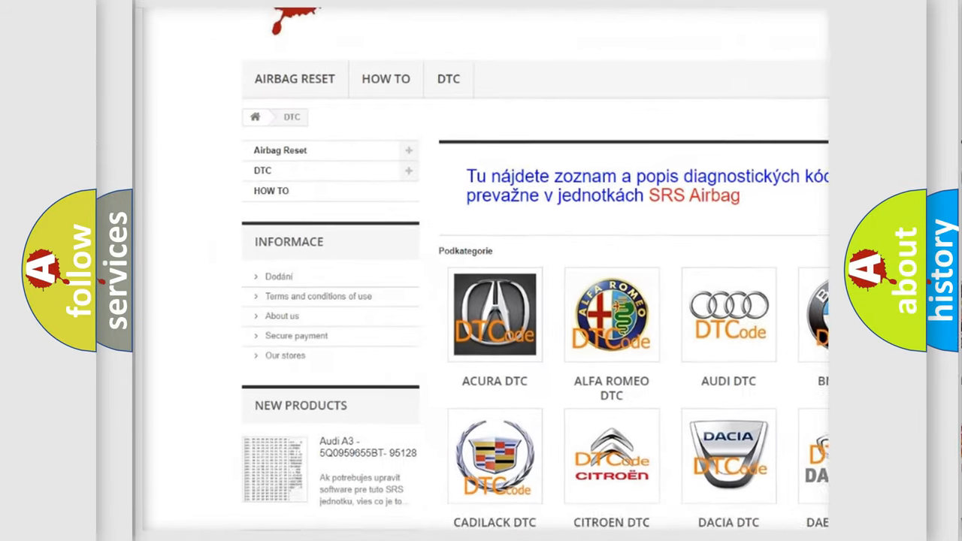
scroll("down", 3)
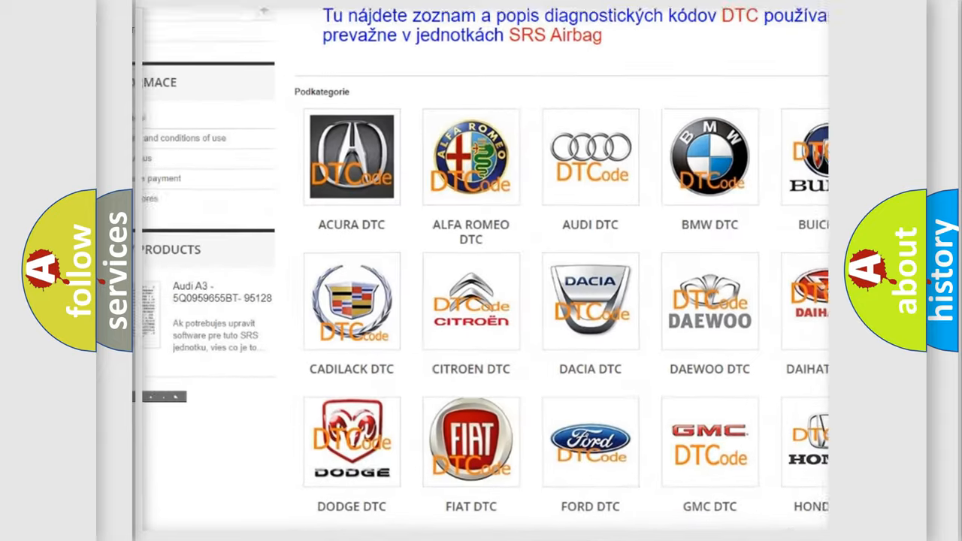
scroll("down", 3)
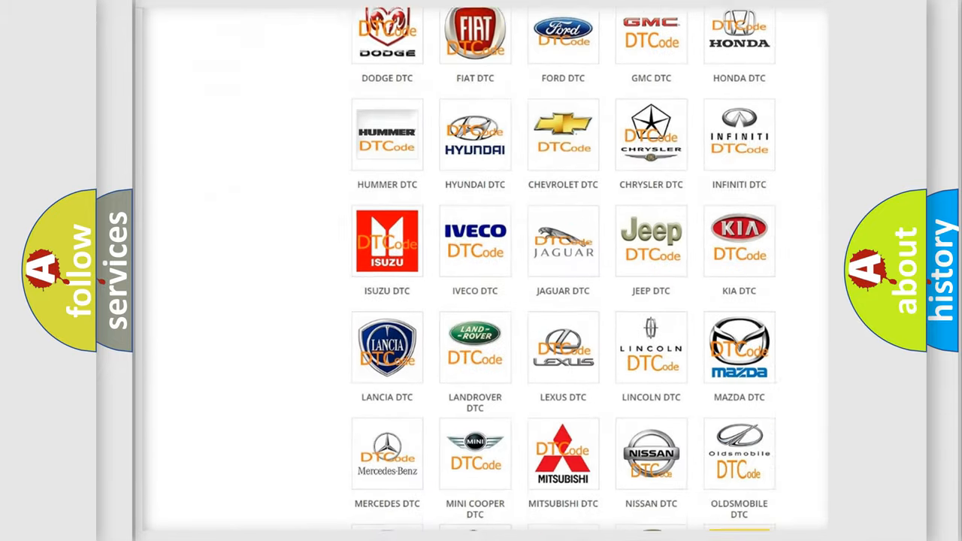
scroll("down", 3)
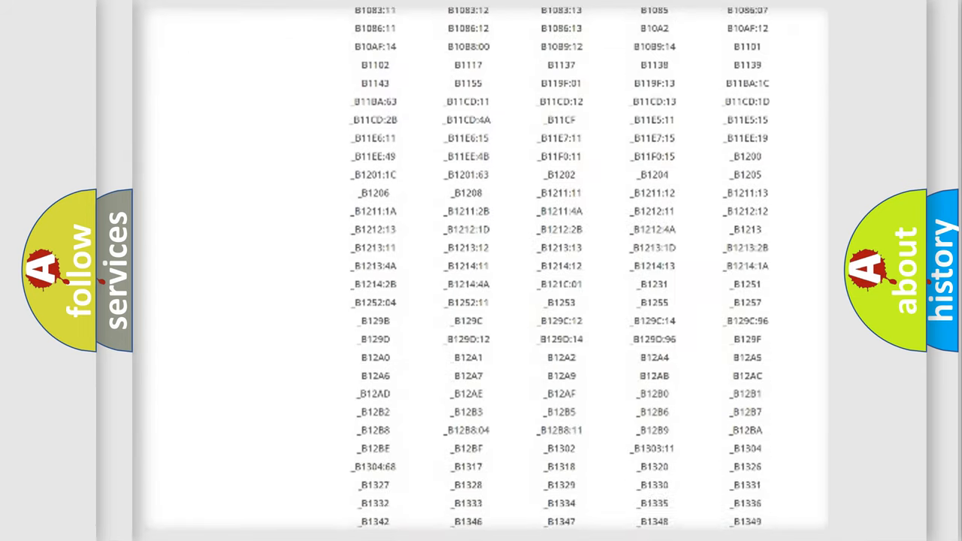
scroll("down", 3)
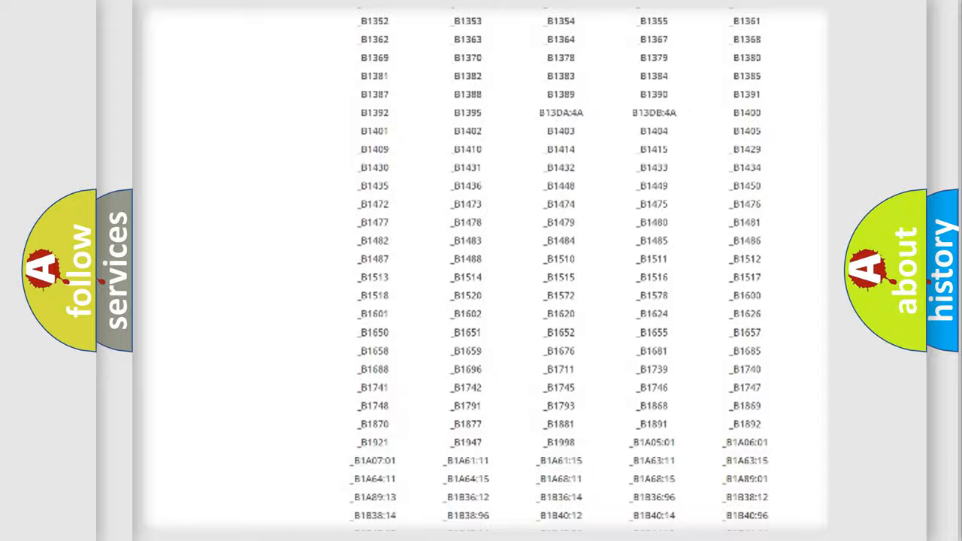